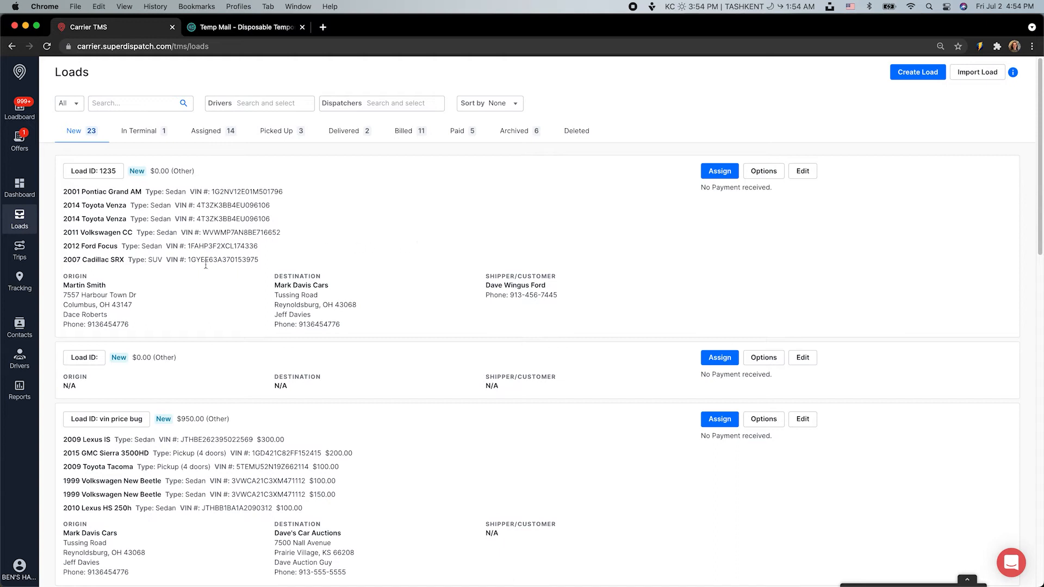
mouse_move(20, 357)
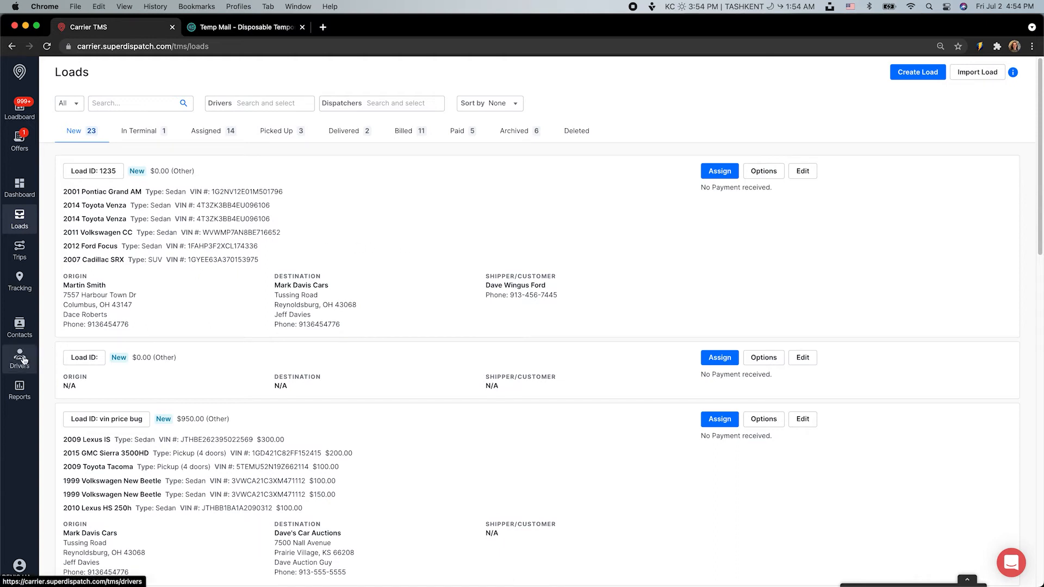
Step: Switch from the Loads page to the Drivers list with its one existing driver
click(20, 358)
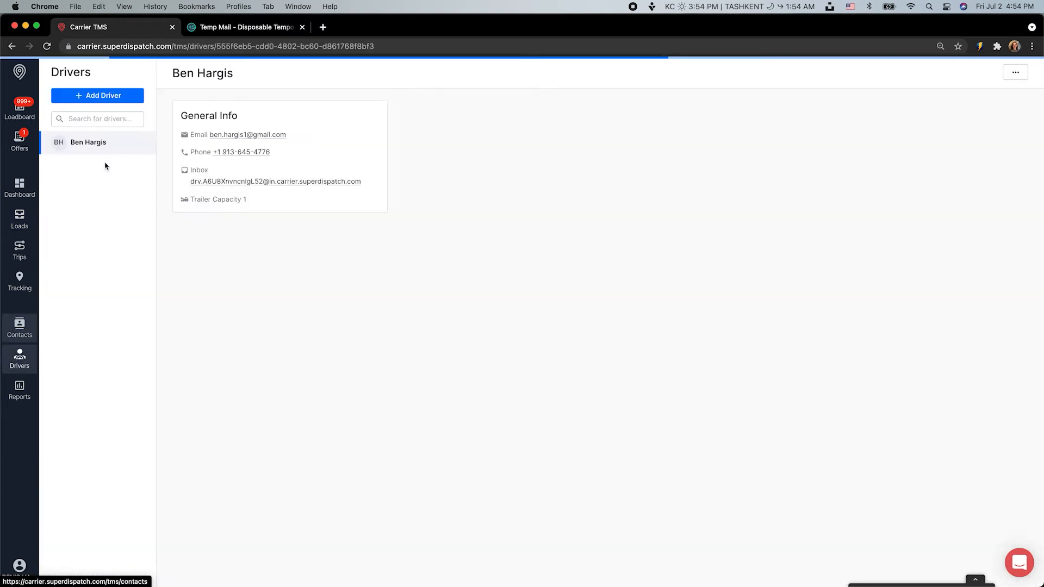
mouse_move(128, 95)
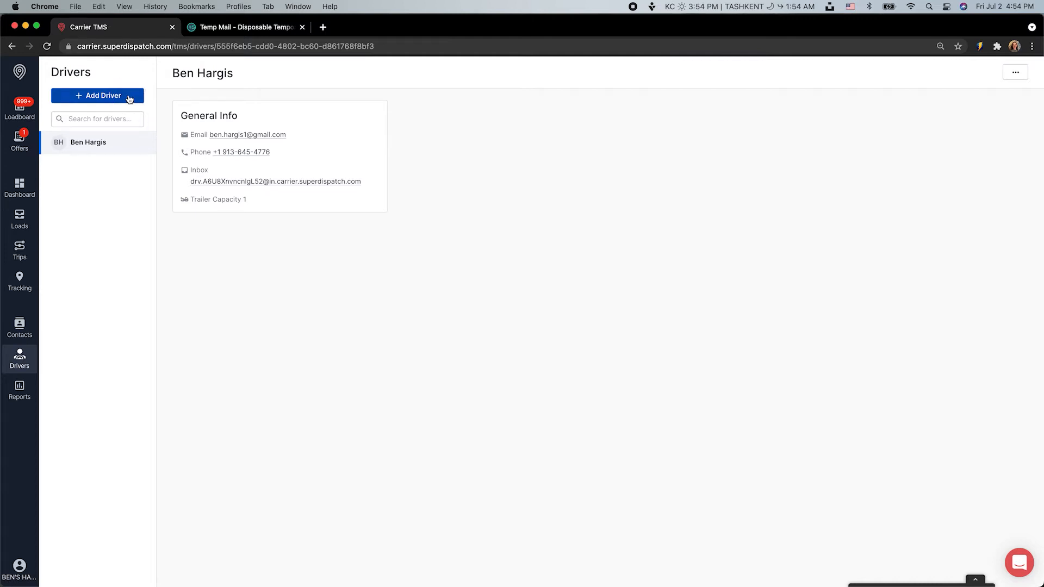
click(97, 96)
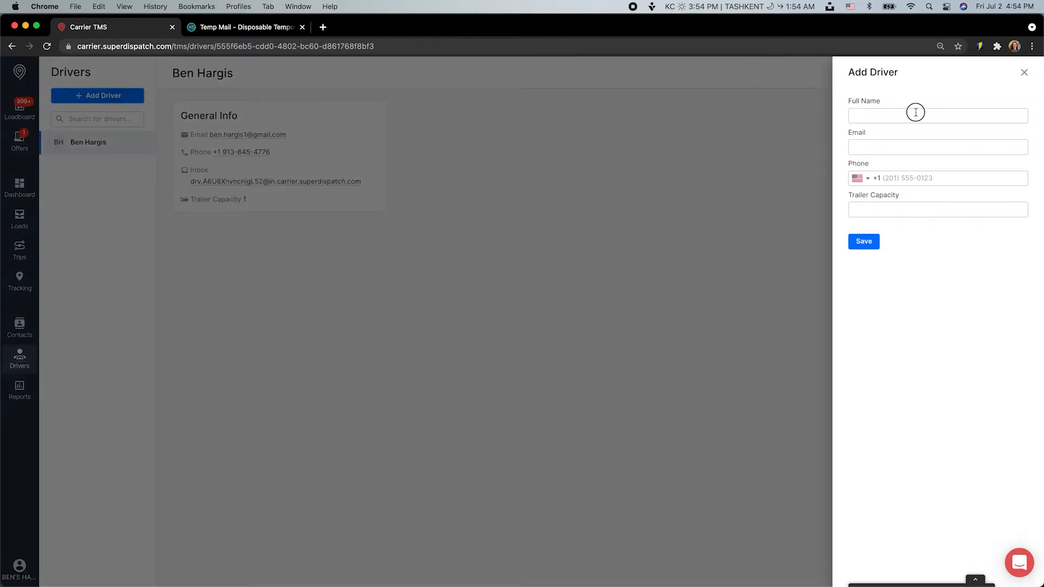
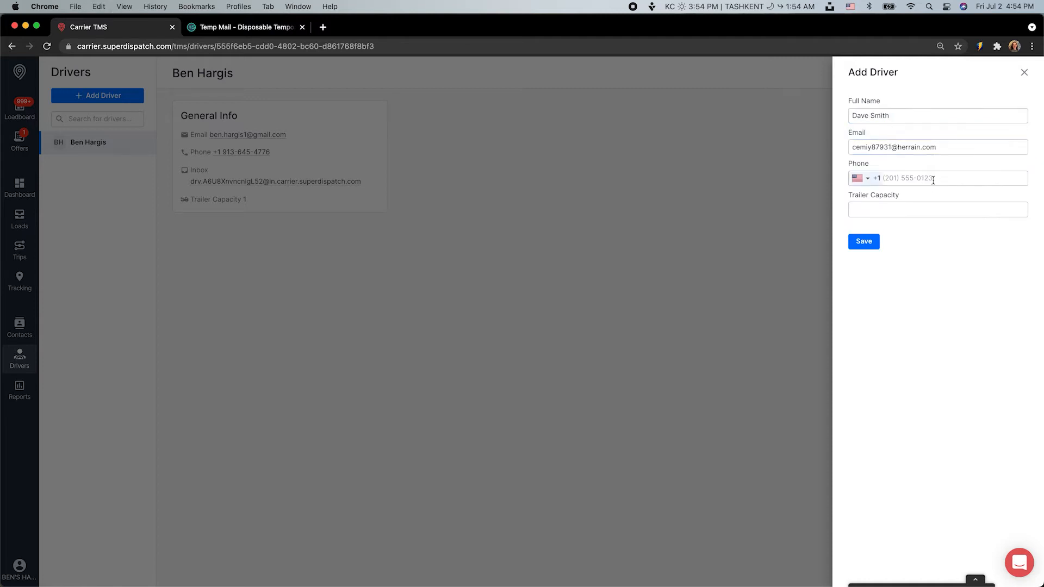
text(8169)
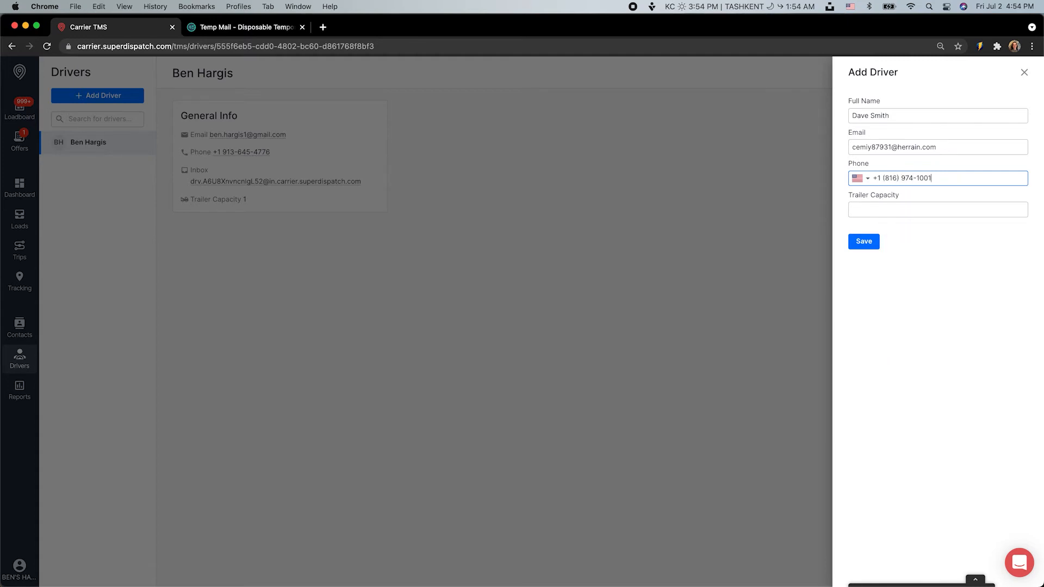
click(936, 209)
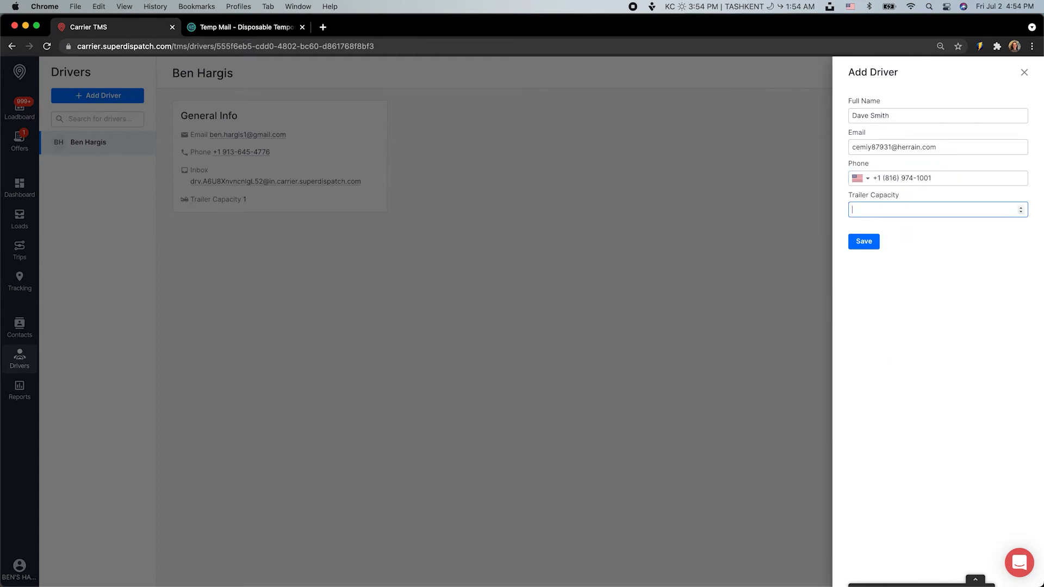
text(8)
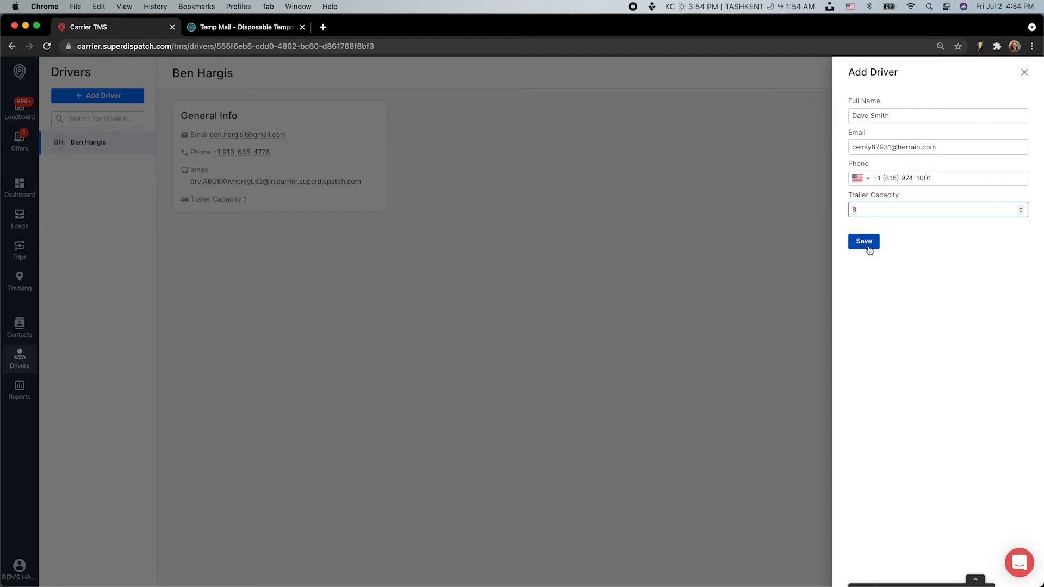
click(863, 242)
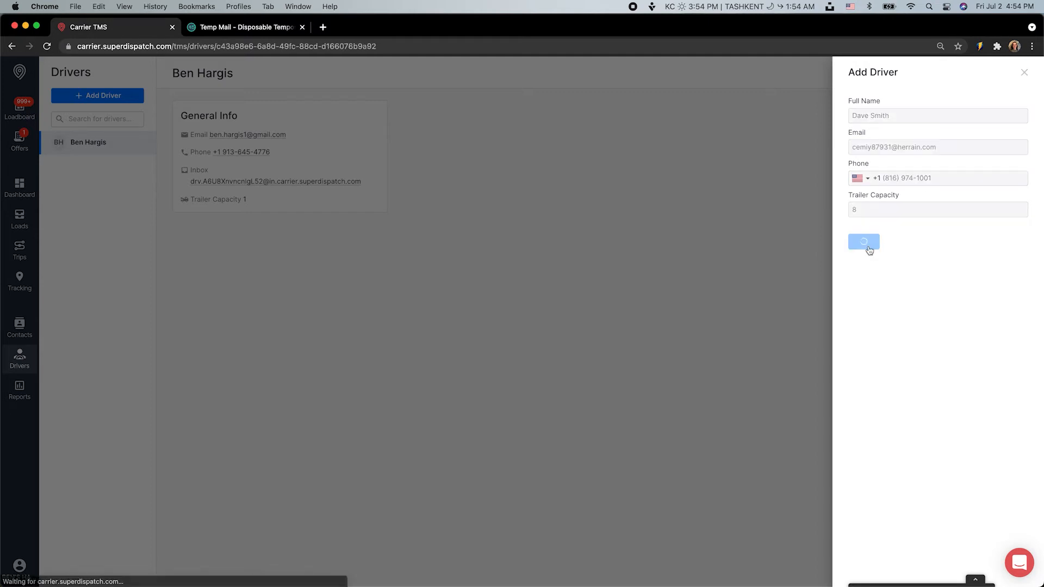
Step: Confirm the new driver appears in the list as pending activation with capacity 8
click(863, 241)
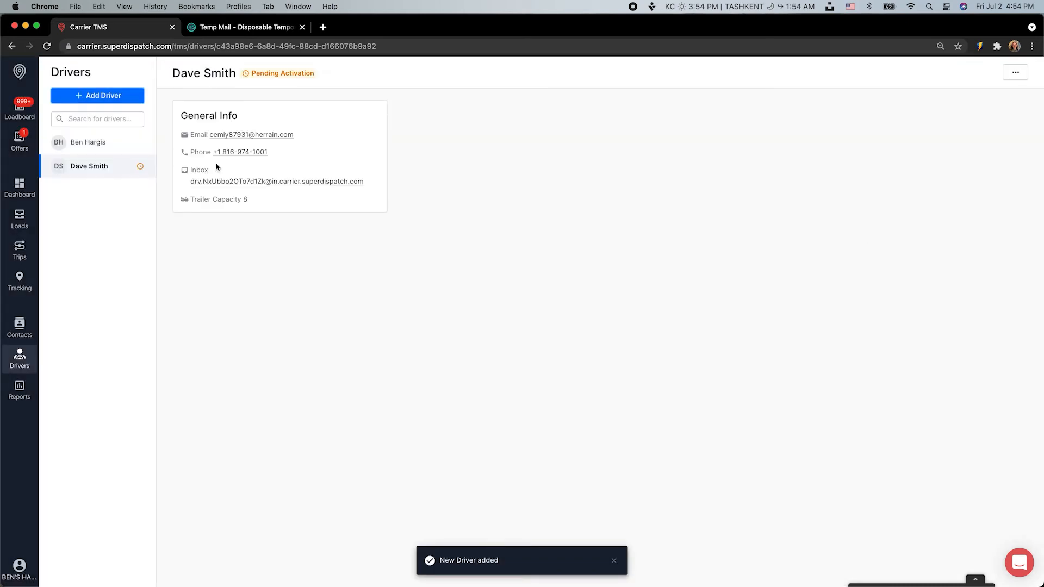
mouse_move(145, 169)
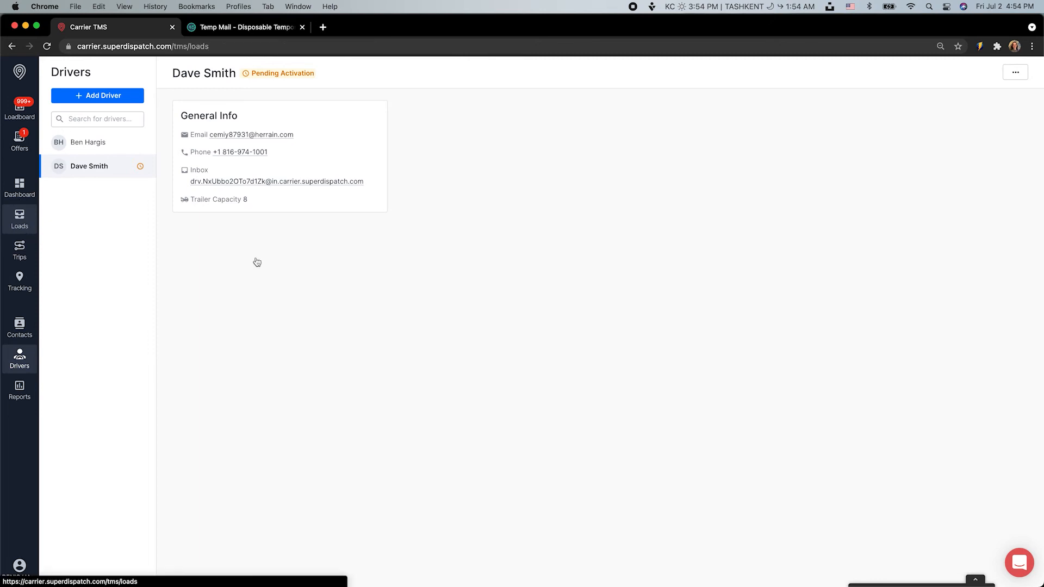
Step: Assign load 1235 to the newly added driver from the Loads list
click(20, 218)
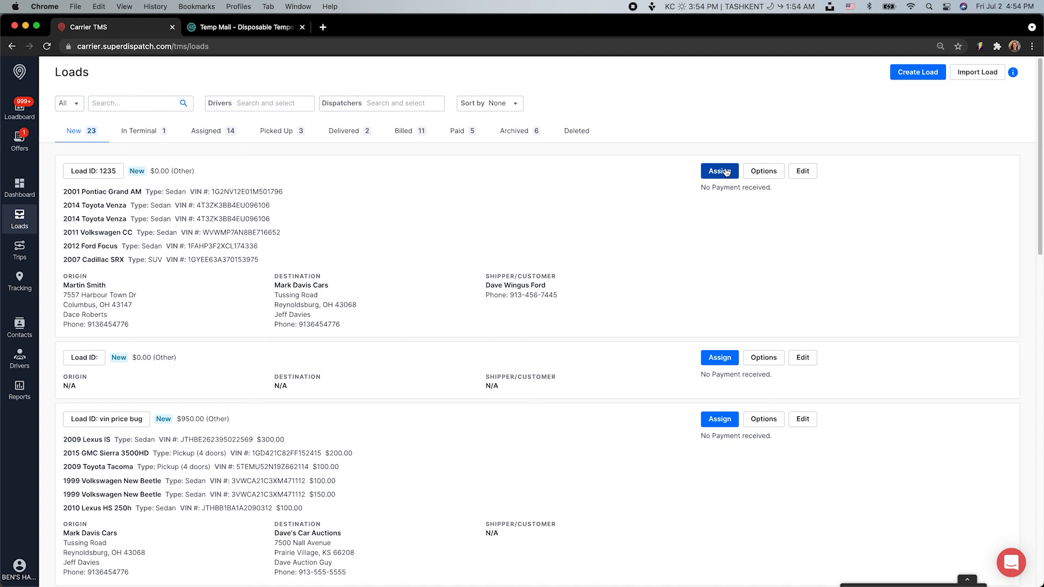
click(719, 171)
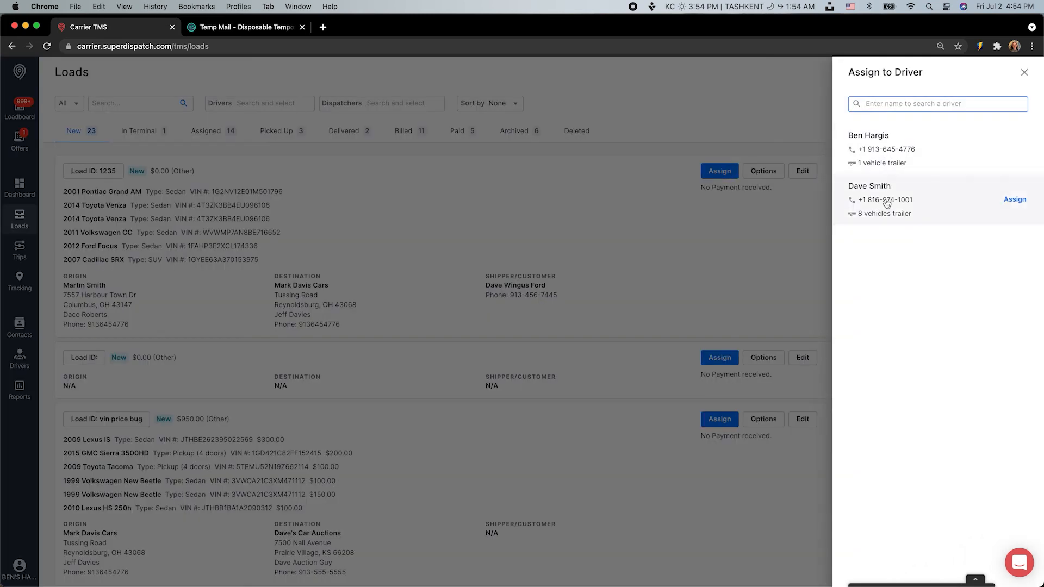
mouse_move(963, 192)
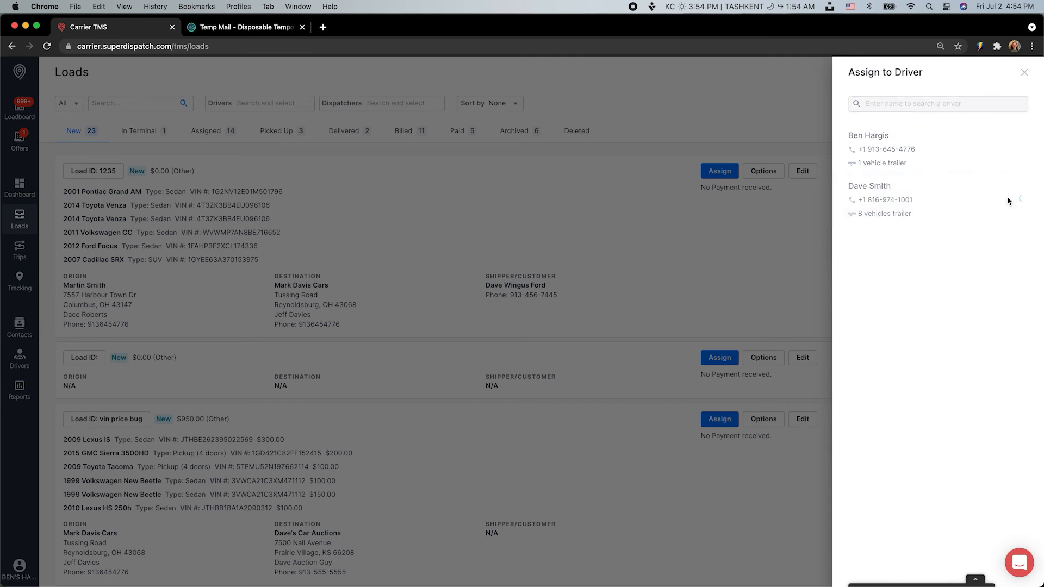
click(868, 186)
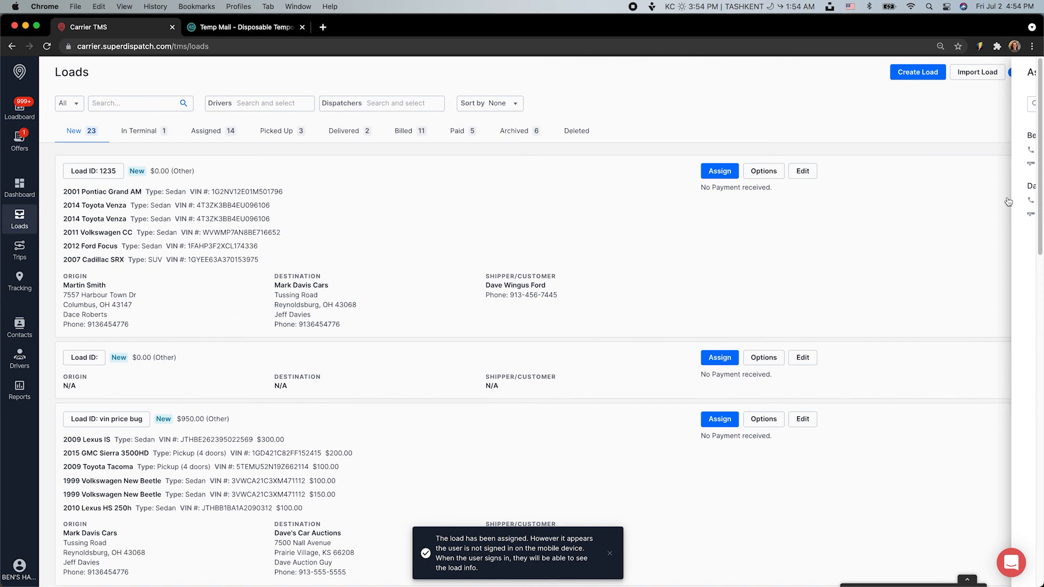